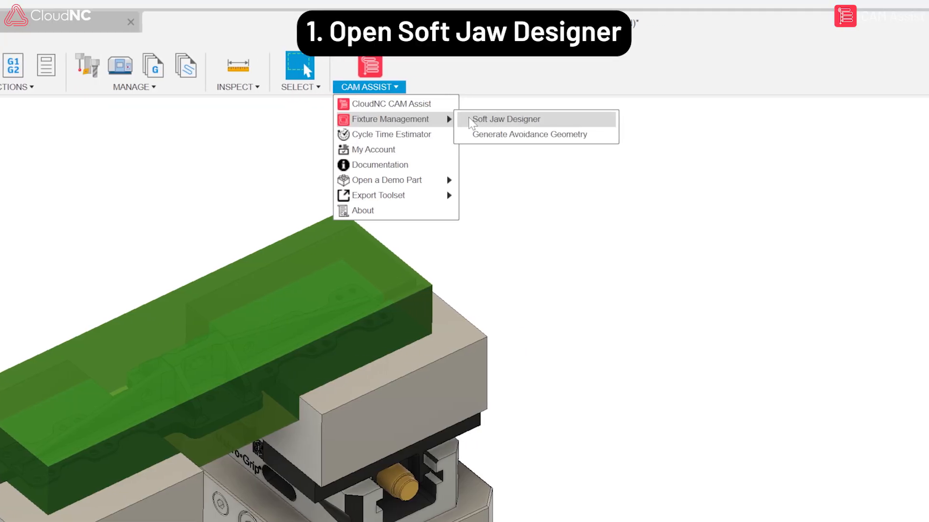
Launch CloudNC's Soft Jaw Designer from CAM Assist Fixture Management
click(506, 119)
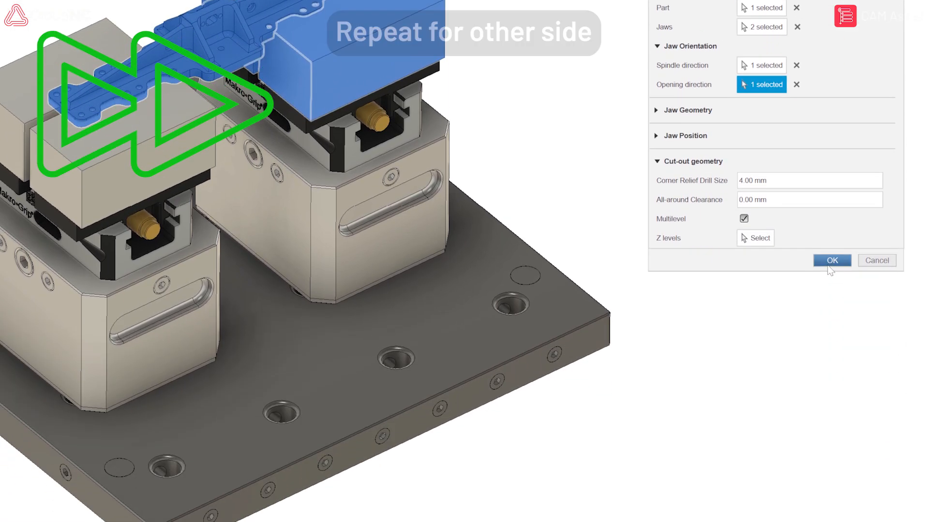
Confirm OK to generate the part-shaped soft jaws for the second vise side
click(831, 260)
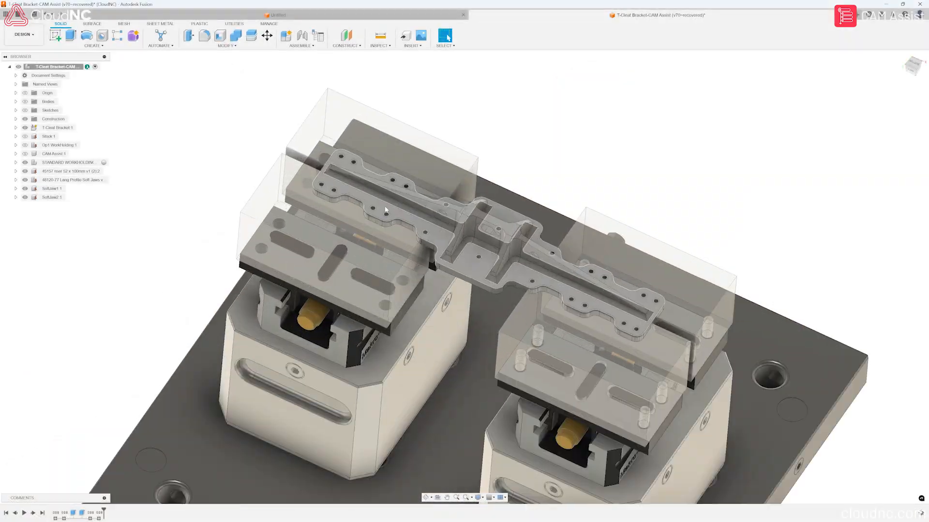
drag(385, 210, 355, 248)
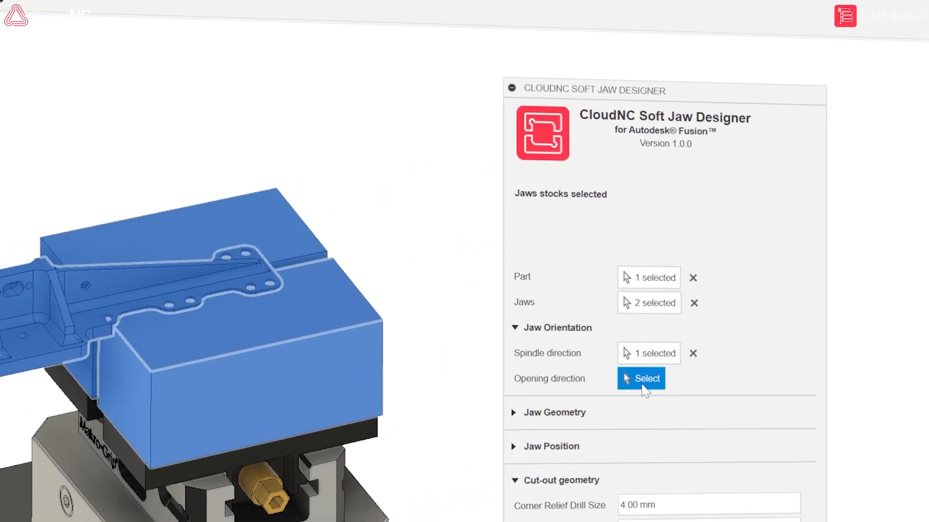
Select the jaw opening direction face for the soft jaw design
click(641, 378)
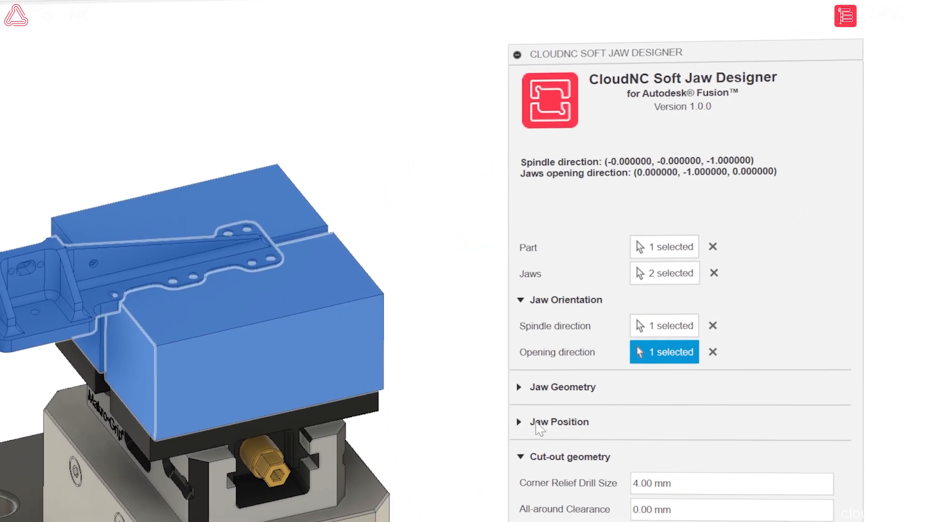